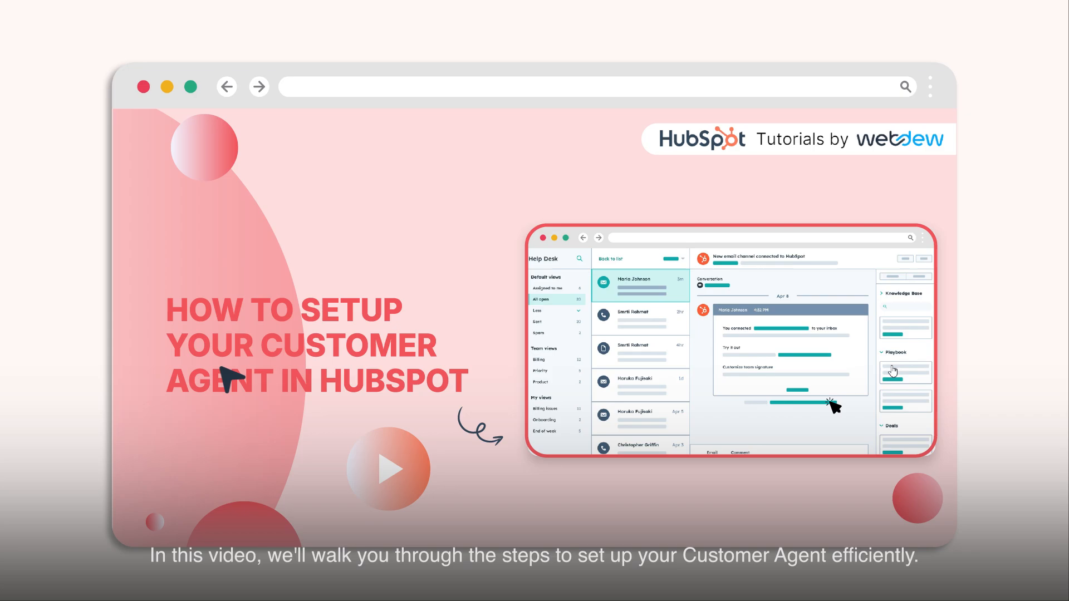
mouse_move(414, 374)
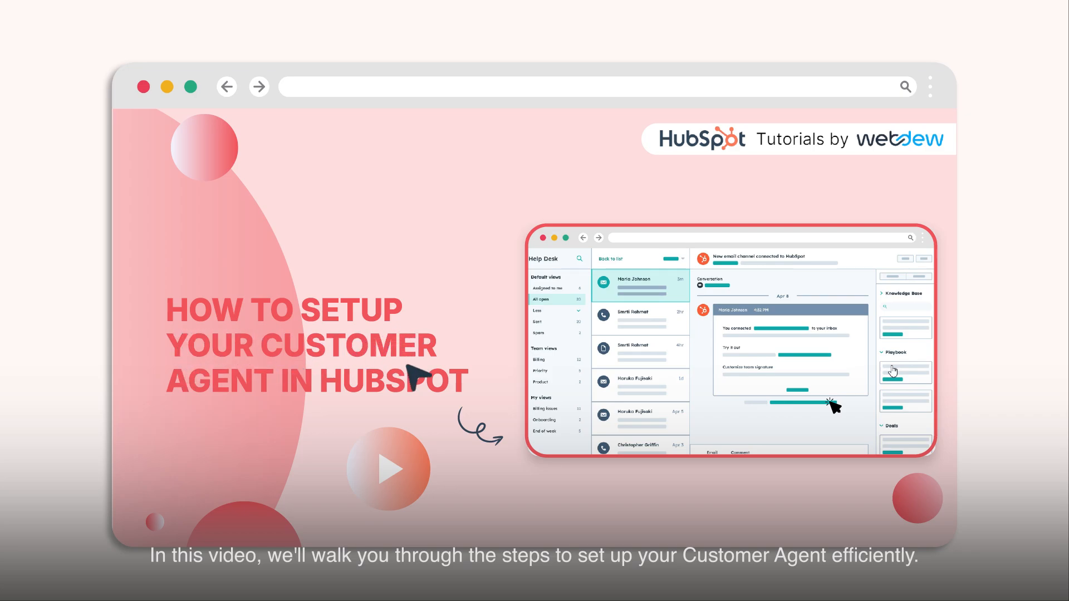
mouse_move(398, 484)
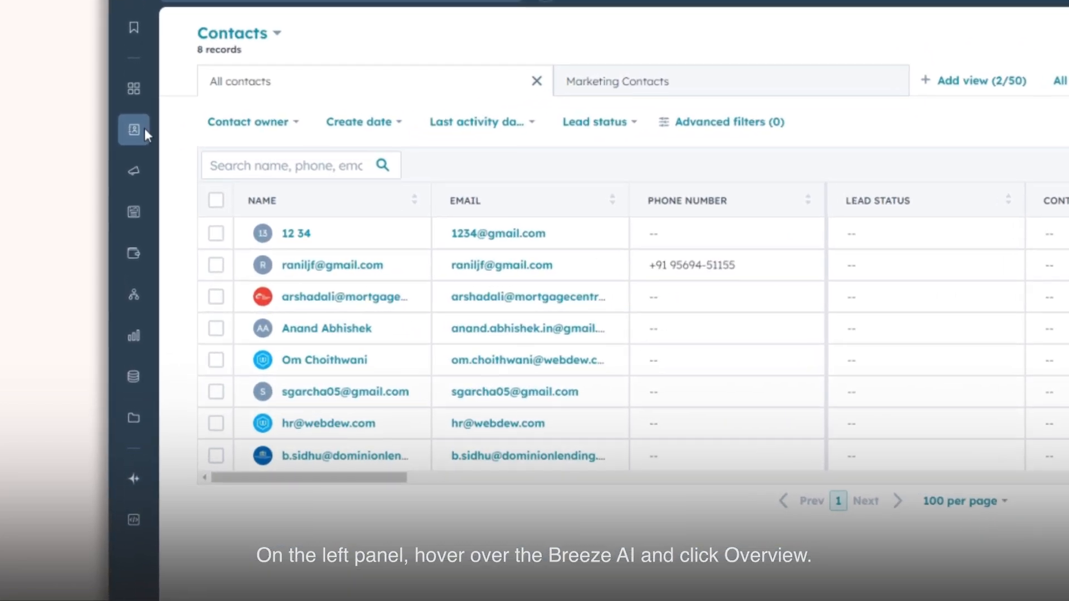
mouse_move(134, 477)
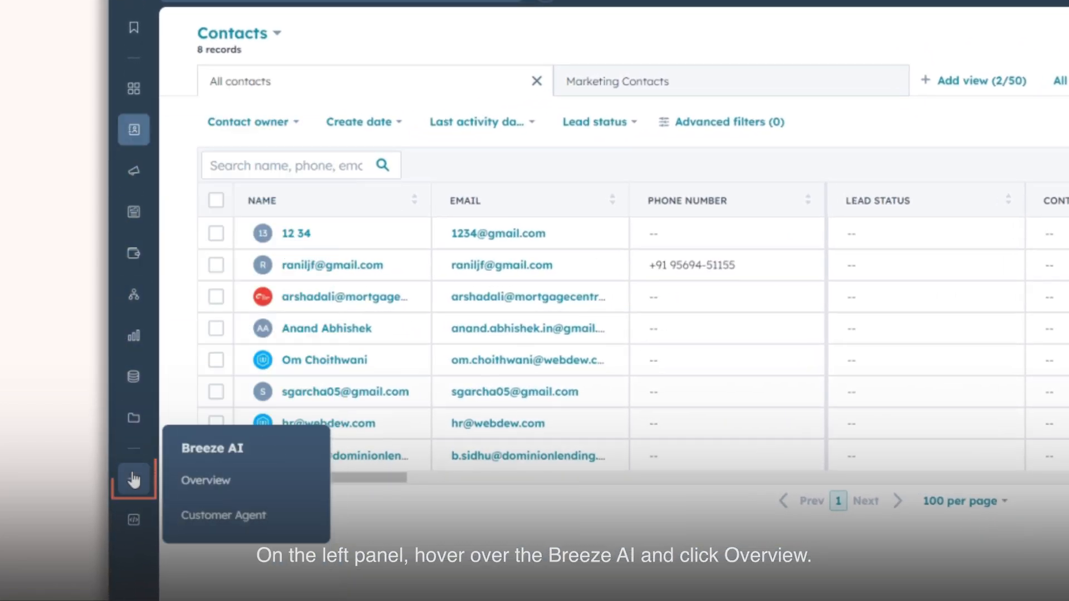
Step: Launch the Customer Agent from the Breeze AI overview page
left_click(205, 480)
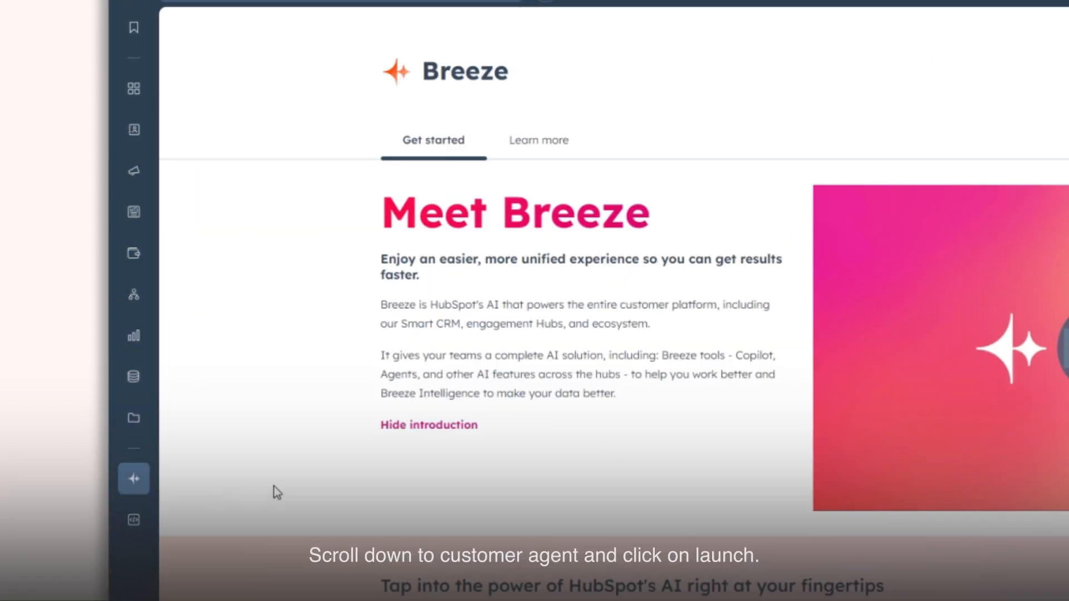
scroll("down", 3)
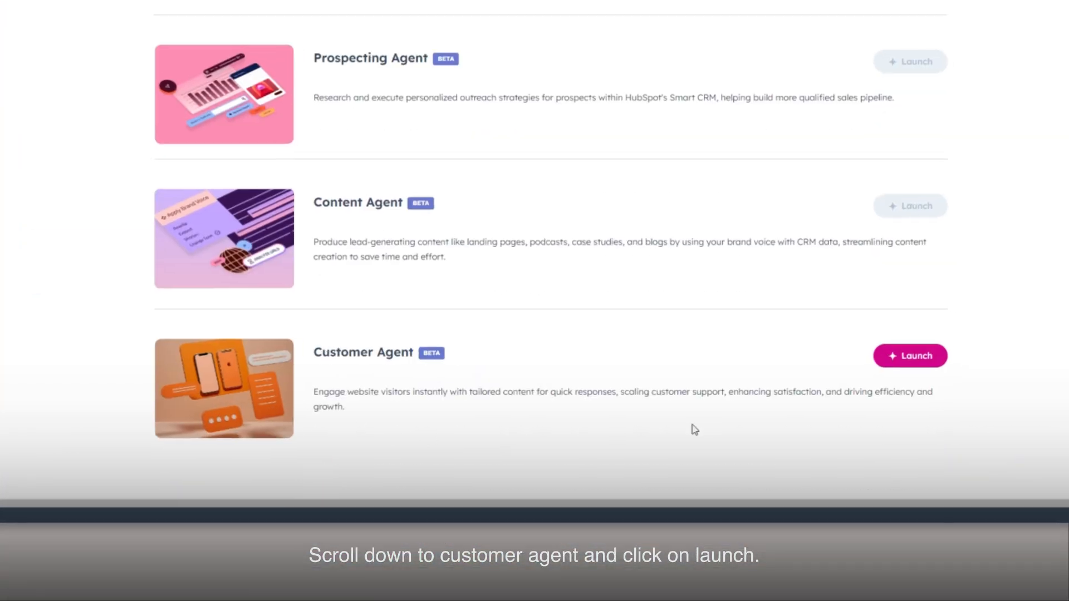
left_click(909, 355)
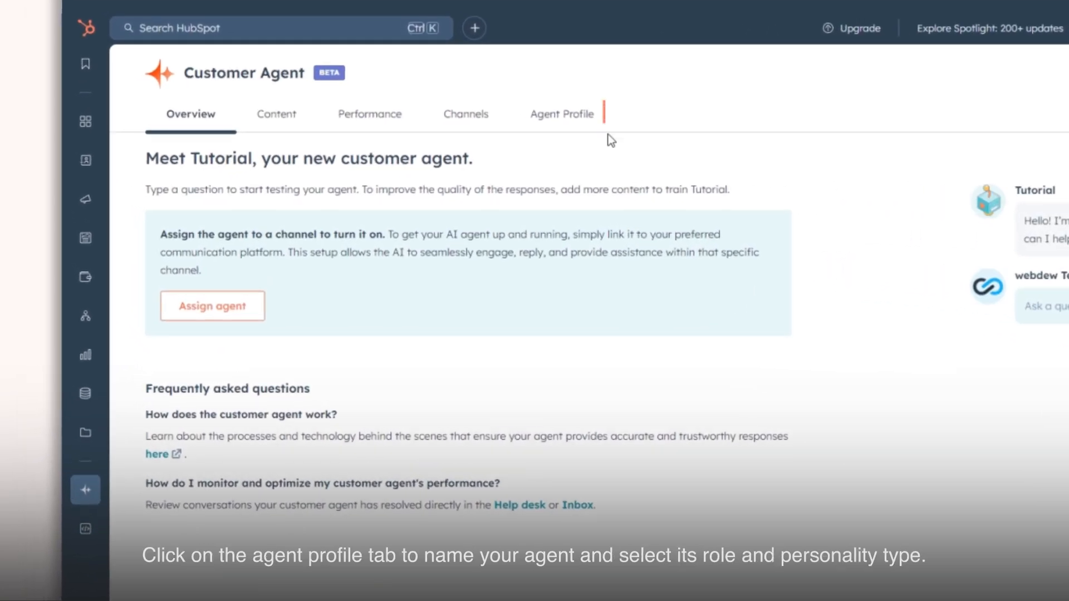
Step: Set the Agent Profile to name Tutorial, Customer Support role and Witty personality
left_click(557, 114)
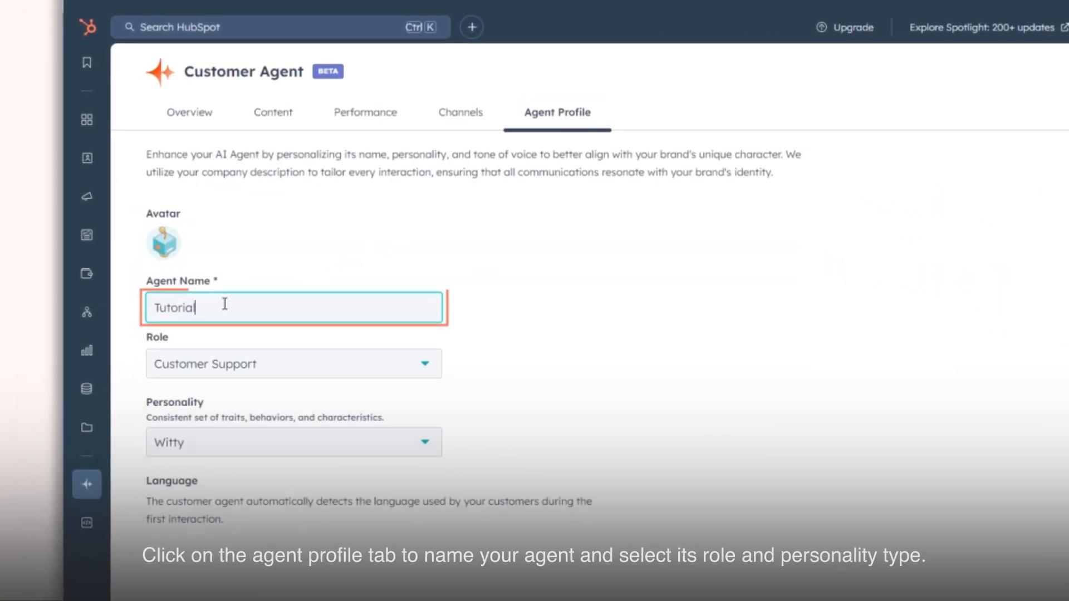
left_click(289, 442)
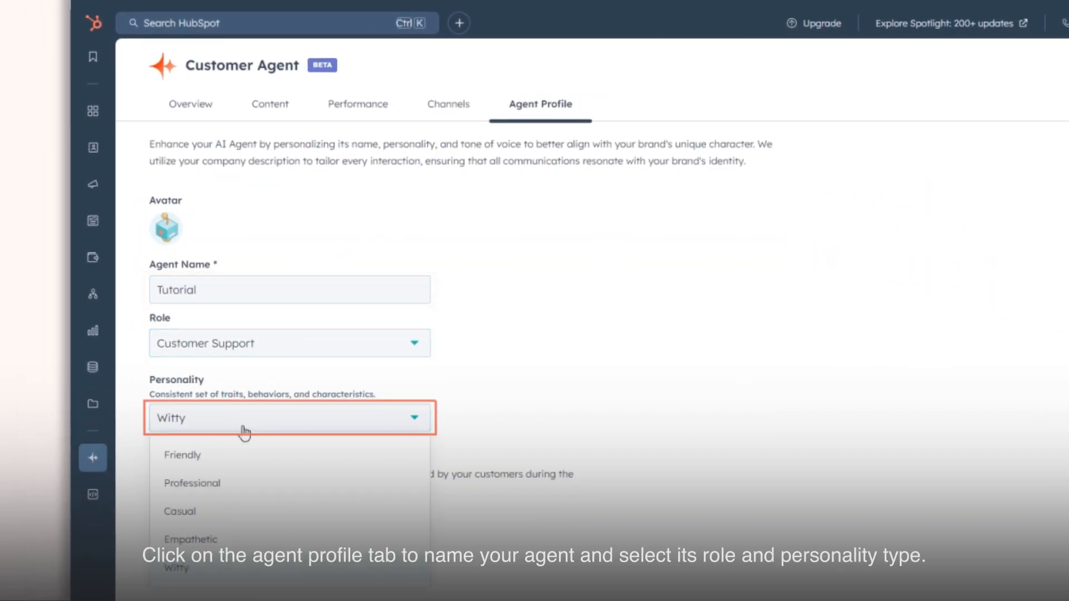
left_click(286, 418)
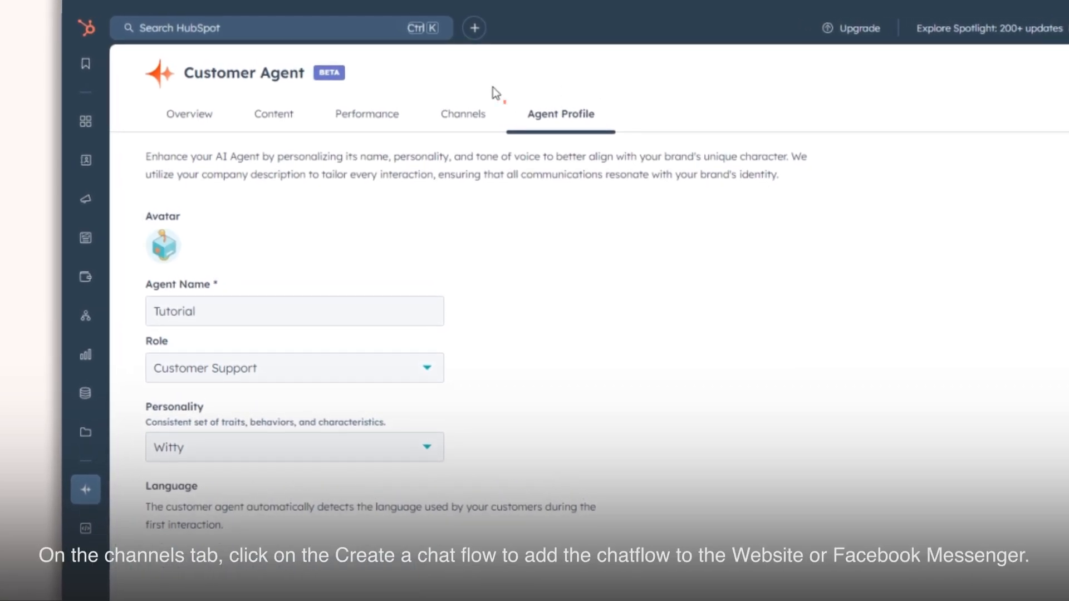
Step: Review the agent's Channels and start creating a chatflow for it
left_click(462, 114)
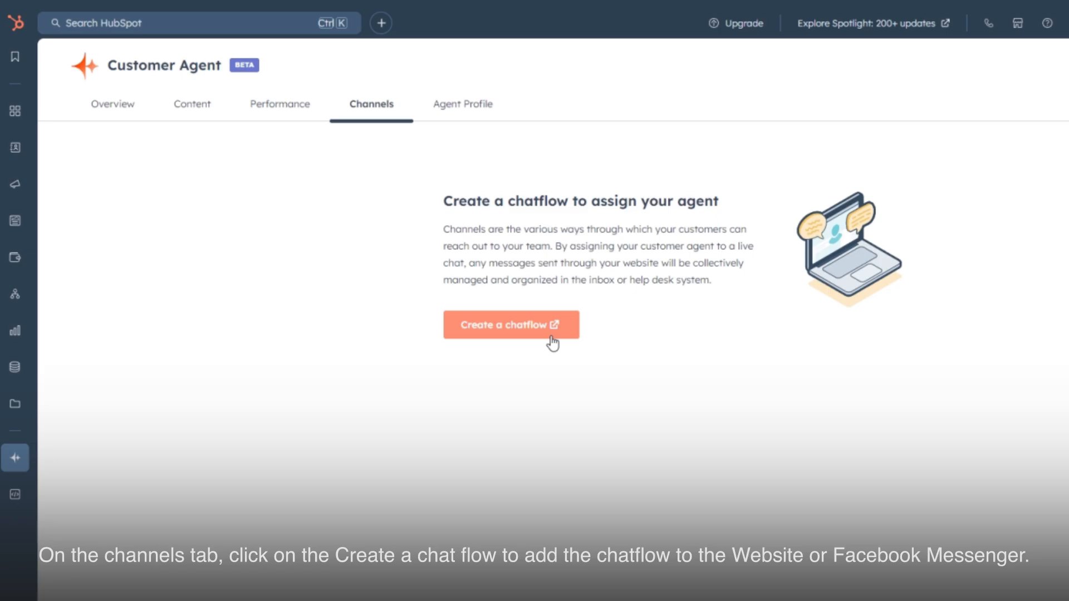
left_click(510, 324)
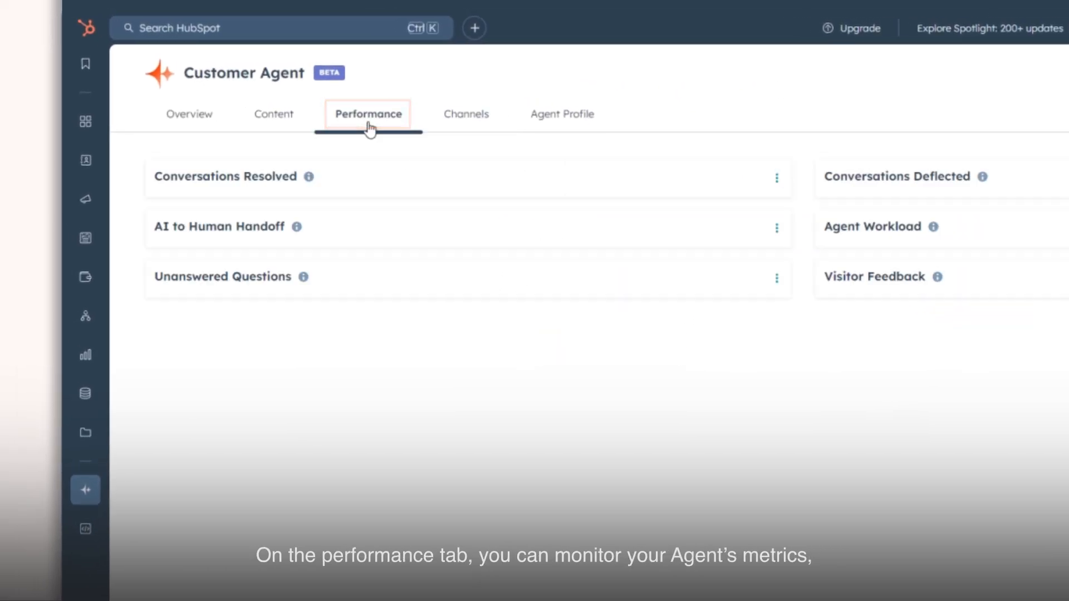
Step: Show Performance metrics with save and export options for Conversations Resolved
left_click(367, 114)
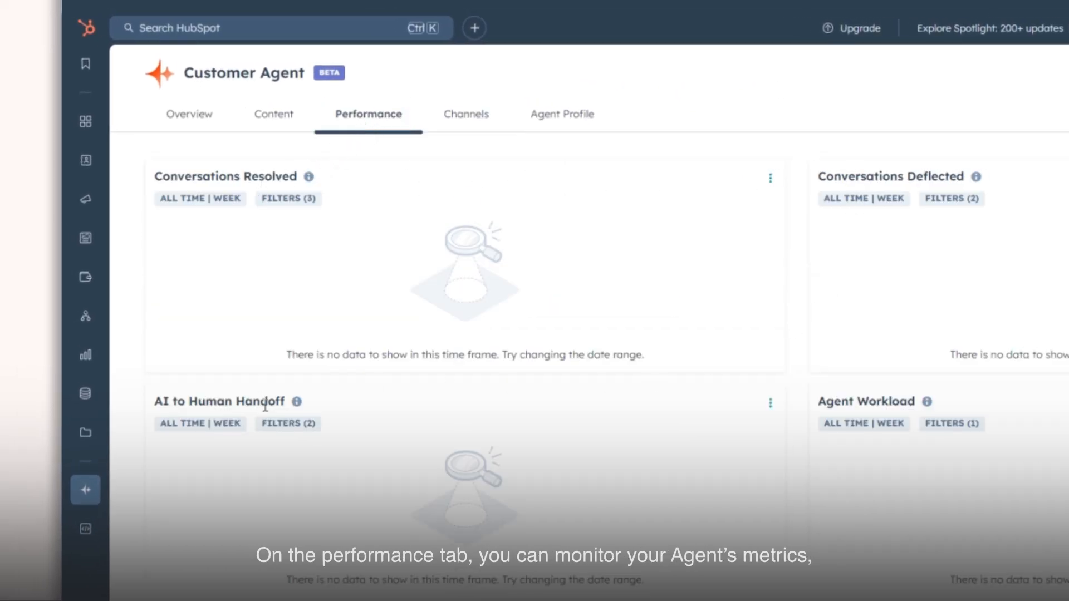
left_click(769, 178)
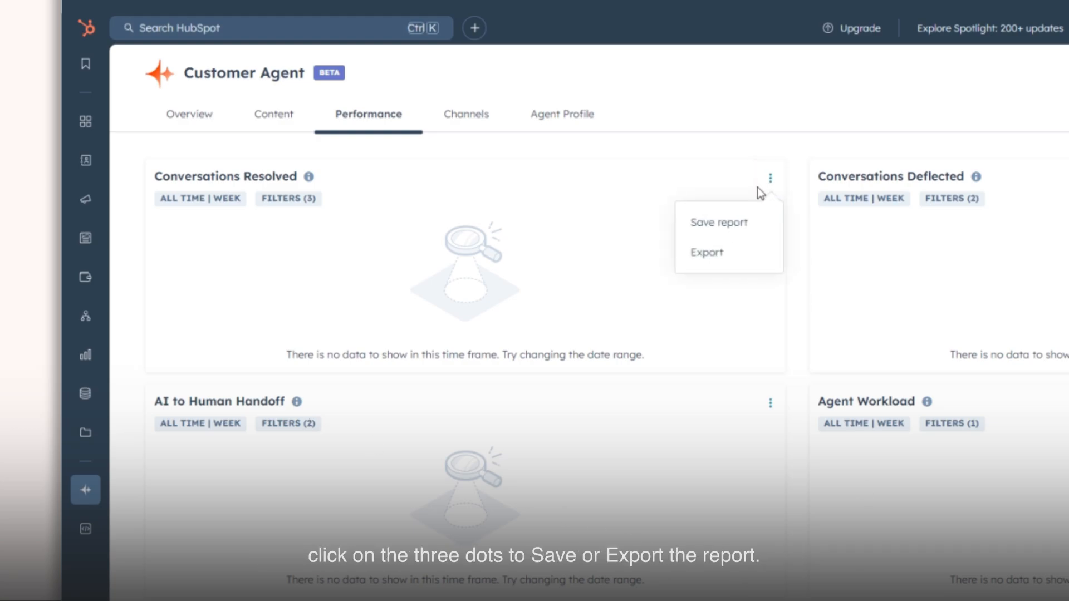
mouse_move(711, 257)
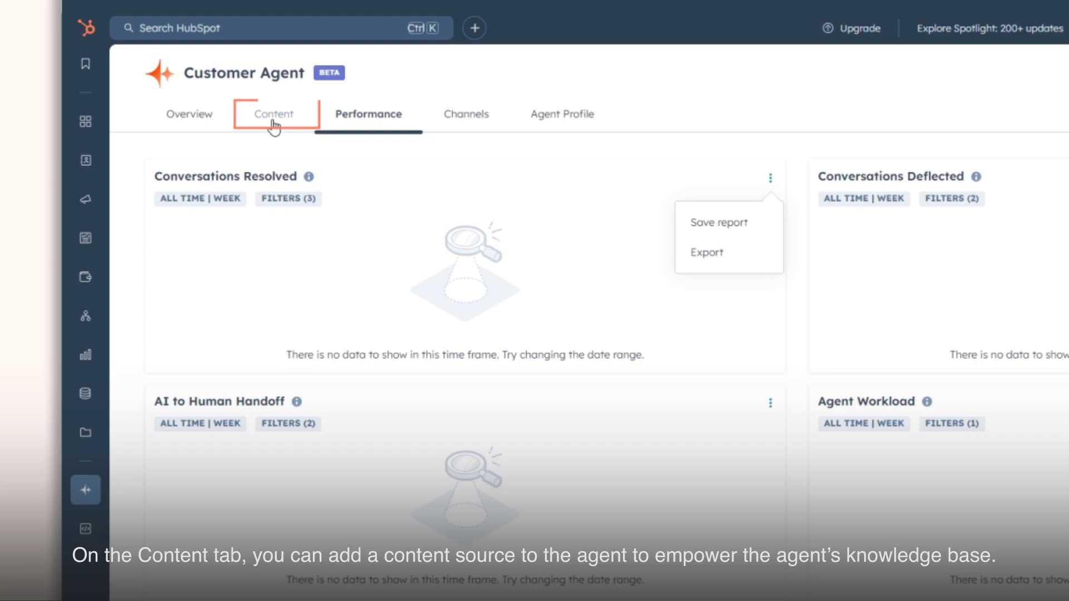
left_click(273, 113)
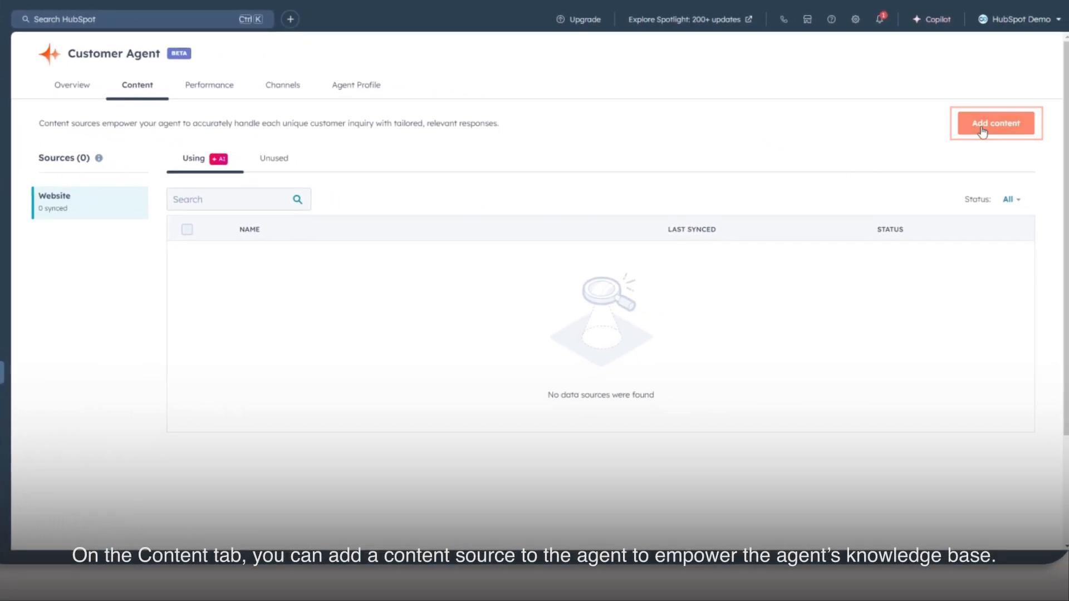
left_click(996, 124)
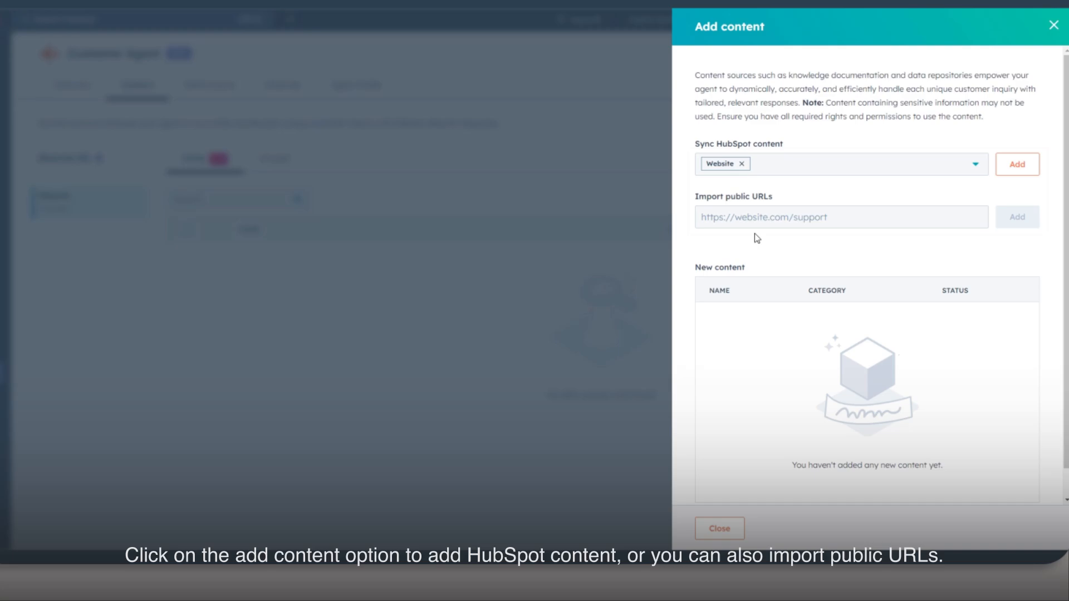
type("https://www.youtube.com/")
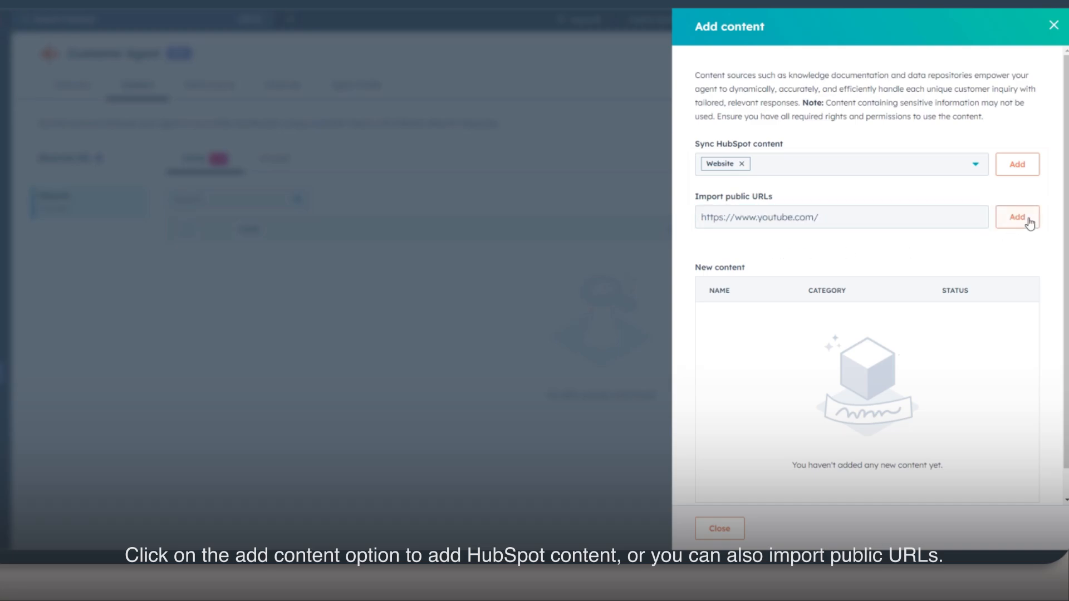
left_click(1015, 217)
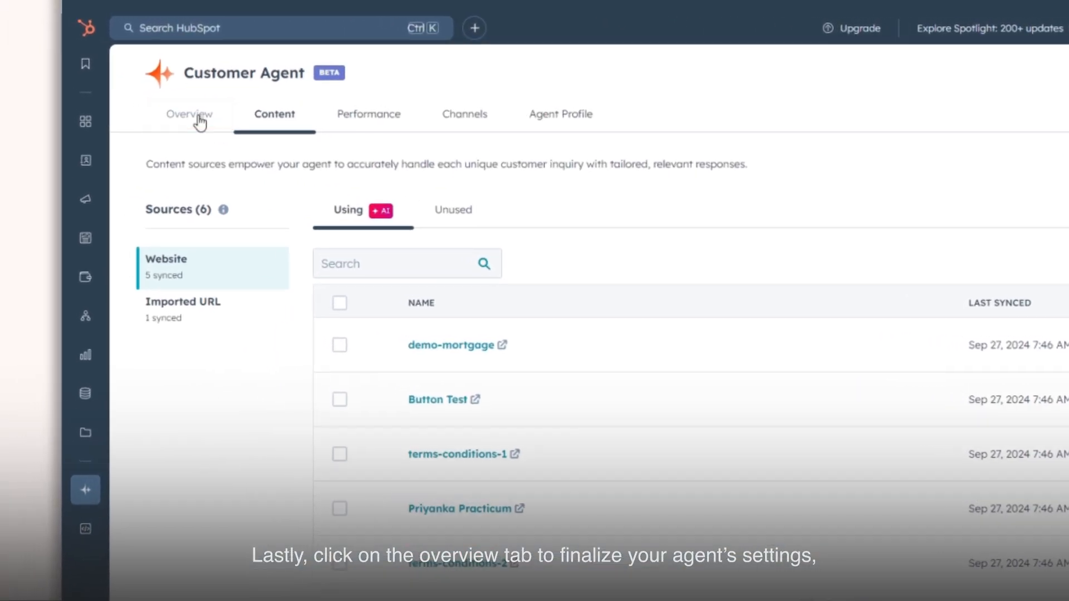
Step: Return to the agent's Overview page showing the assign-to-channel prompt
left_click(190, 114)
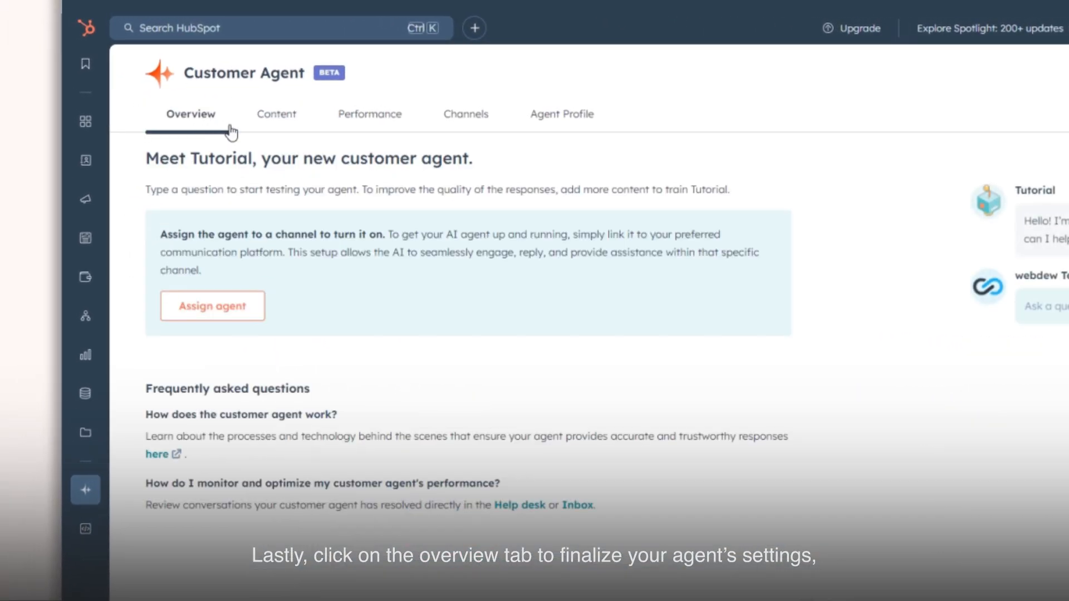